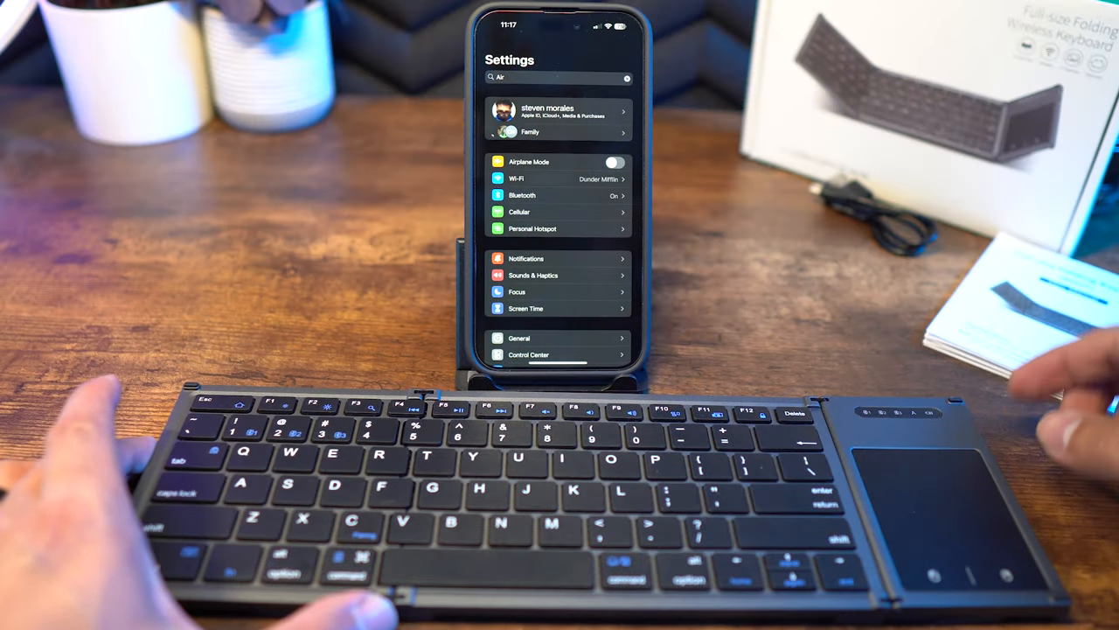
# Step: Open the Bluetooth list to confirm the Bluetooth 5.1 Keyboard is Connected
pyautogui.click(522, 194)
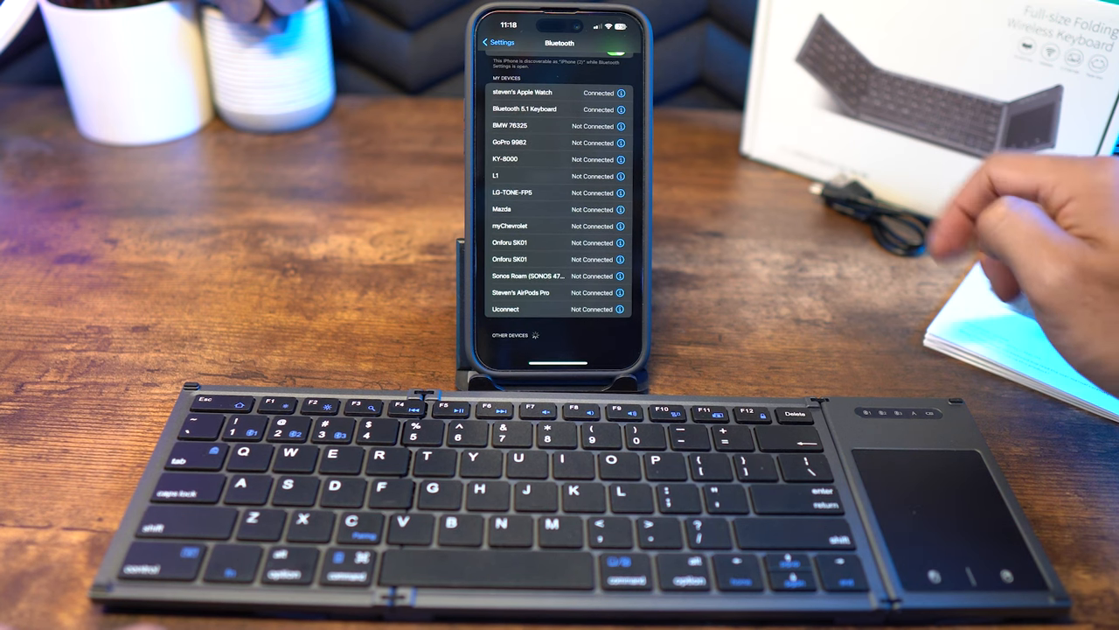
# Step: Open a new note and type 'This is the k' on the folding keyboard
pyautogui.click(524, 109)
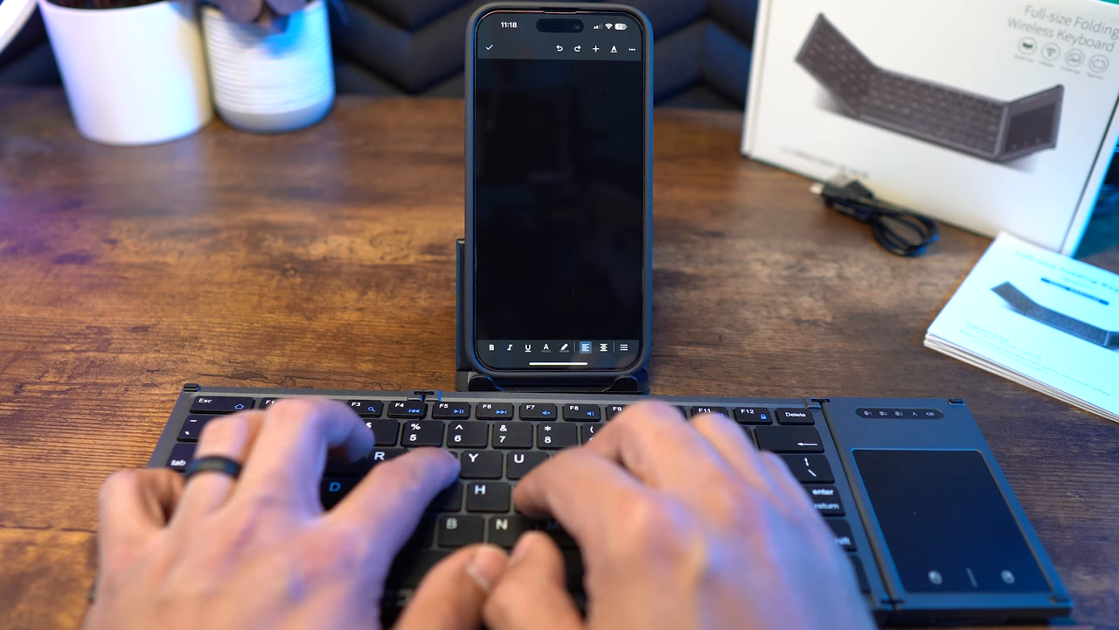
pyautogui.write('This is the k')
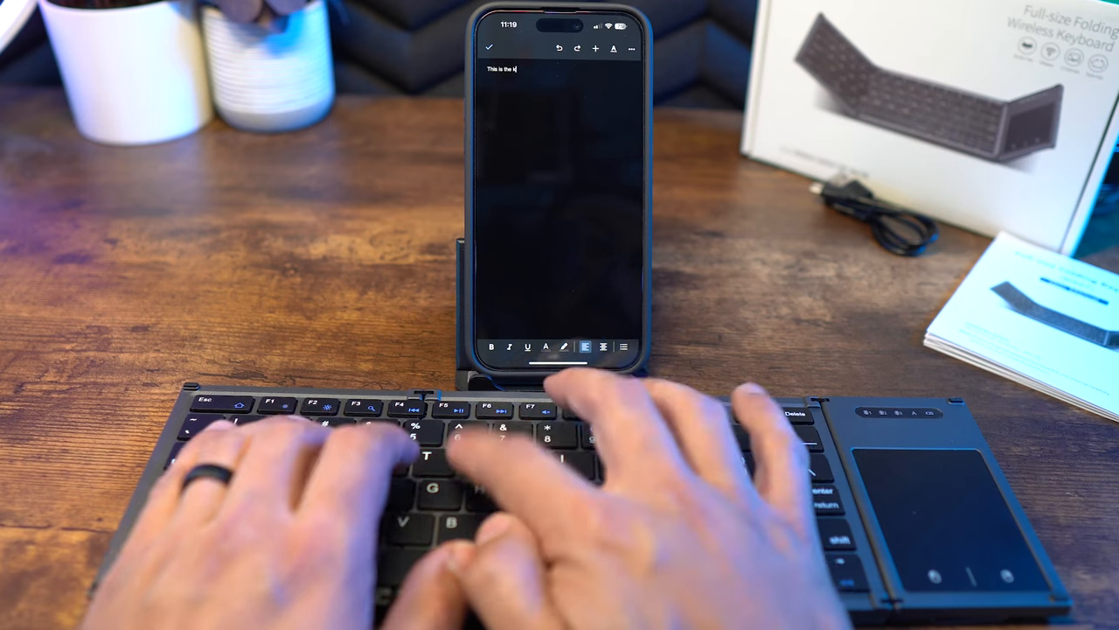